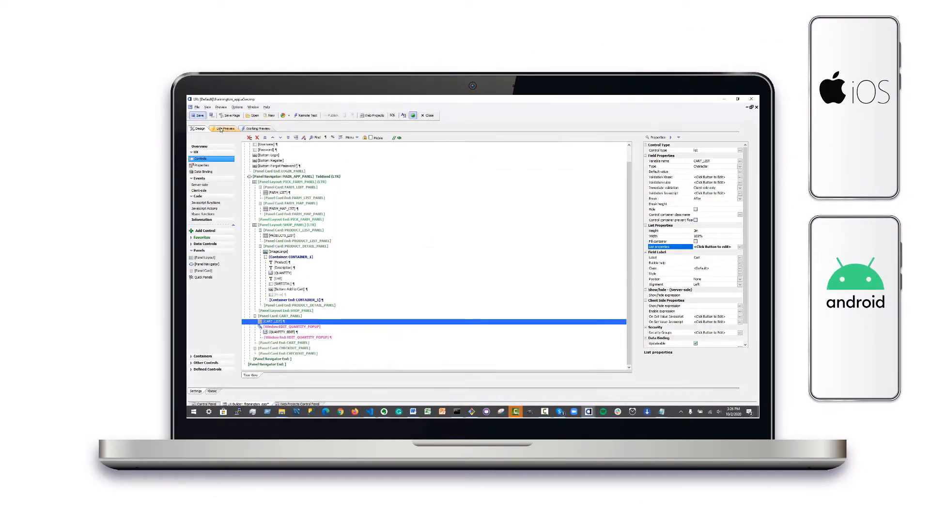
# Run the shop app in Live Preview, showing Roma Tomatoes details with quantity and add-to-cart
pyautogui.click(224, 129)
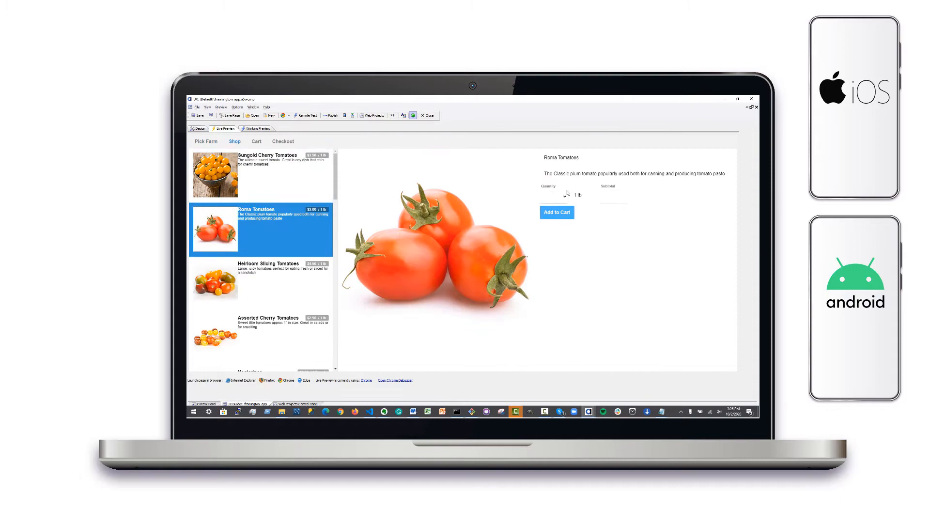